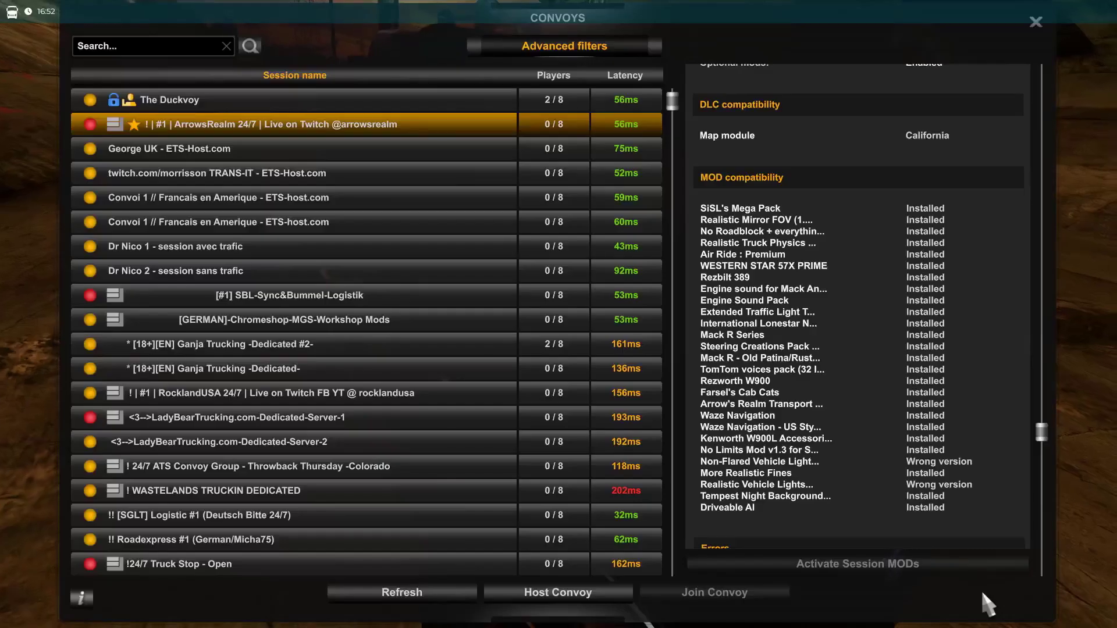
{"action": "mouse_move", "coordinate": [944, 466]}
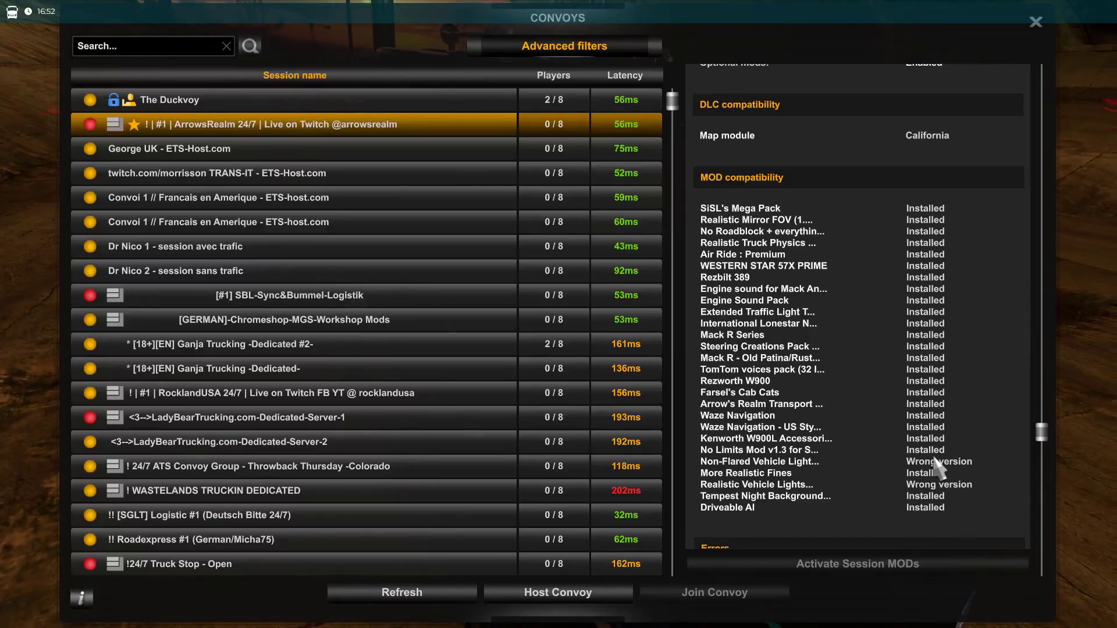
{"action": "mouse_move", "coordinate": [975, 498]}
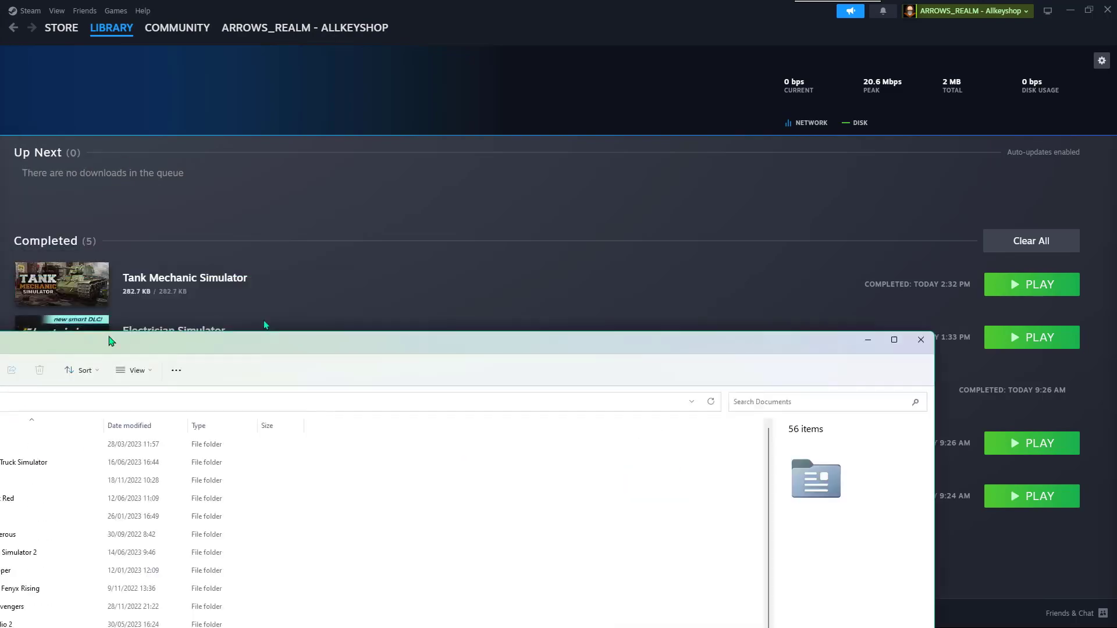
- Delete the old server_packages .dat and .sii files in Documents > American Truck Simulator
{"action": "left_click", "coordinate": [894, 340]}
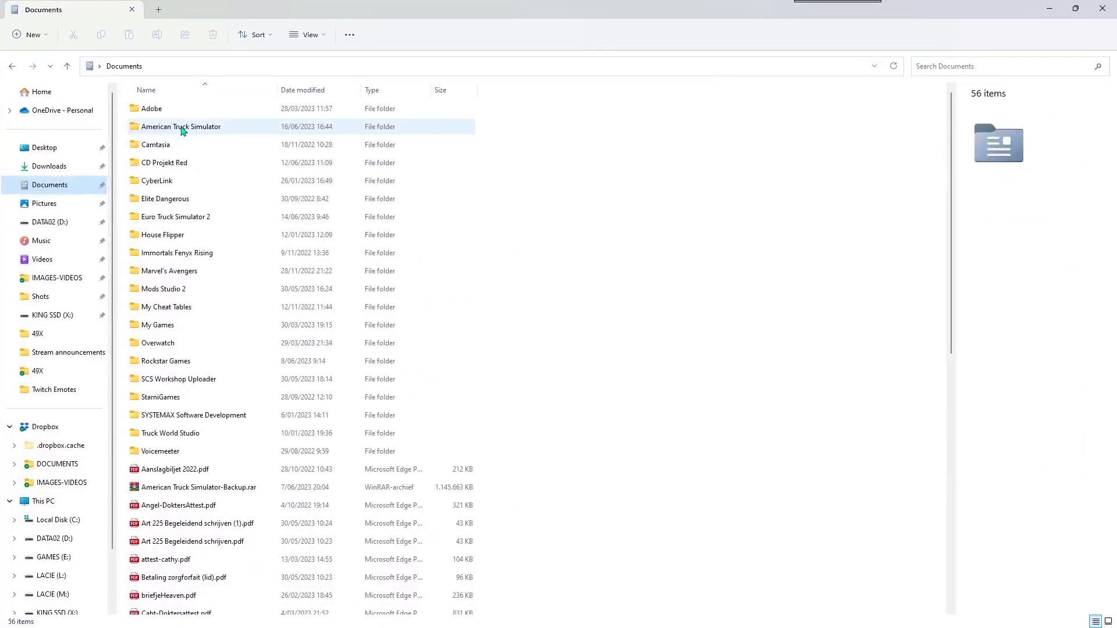
{"action": "double_click", "coordinate": [181, 127]}
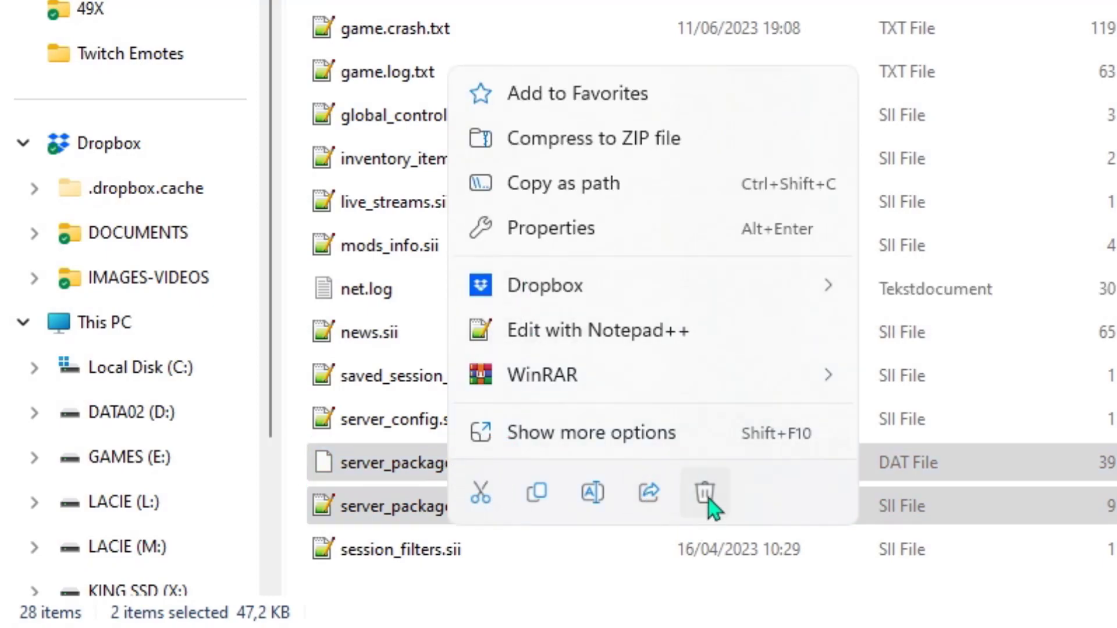
{"action": "left_click", "coordinate": [705, 493]}
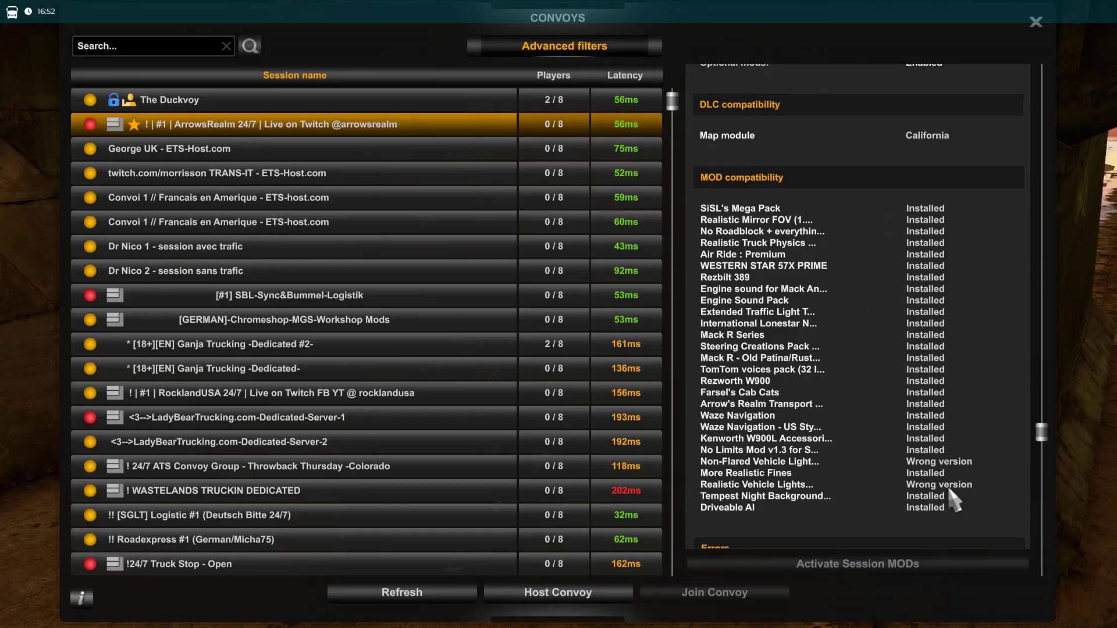
{"action": "mouse_move", "coordinate": [972, 477]}
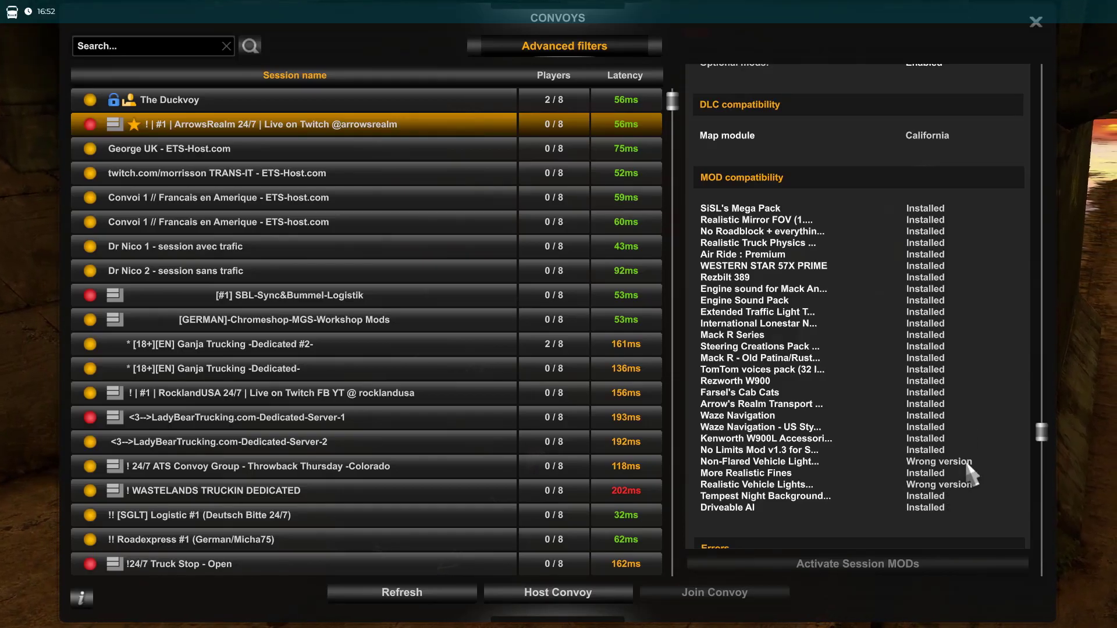
{"action": "mouse_move", "coordinate": [1041, 36]}
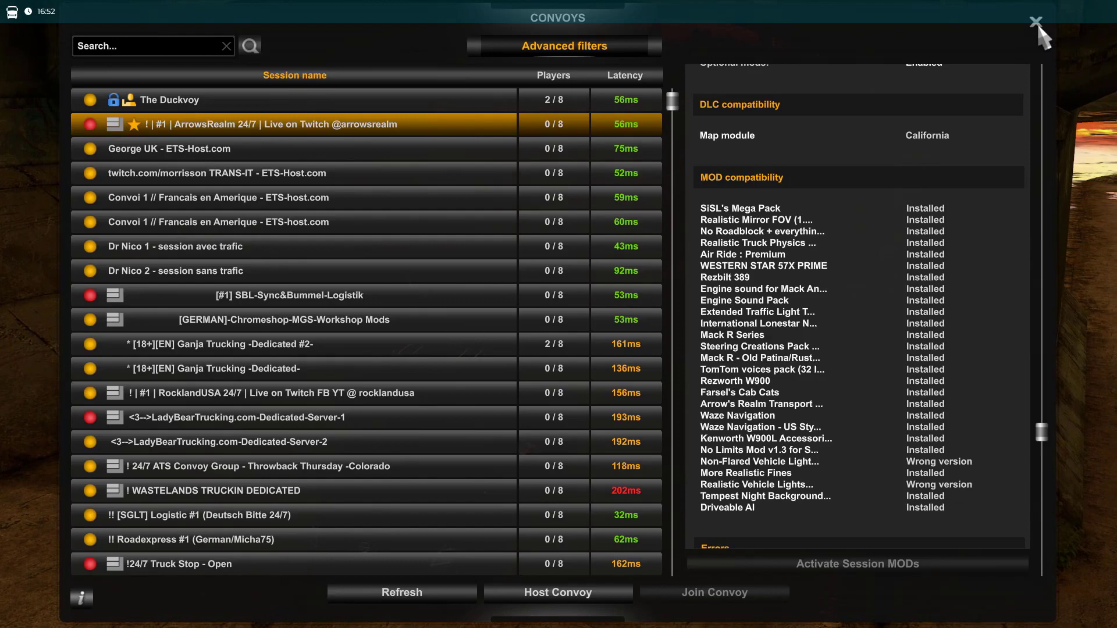
- Close the Convoys window to return to the main menu
{"action": "left_click", "coordinate": [1036, 21]}
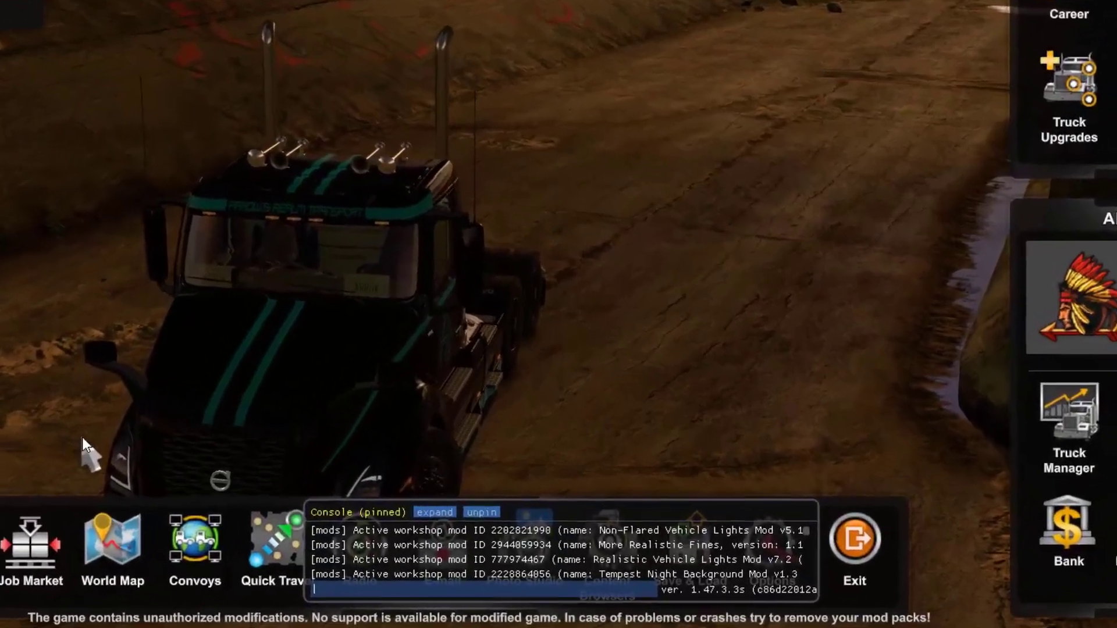
- Enter g_traffic 0 and export_server_packages in the developer console
{"action": "type", "text": "g_traffic 0"}
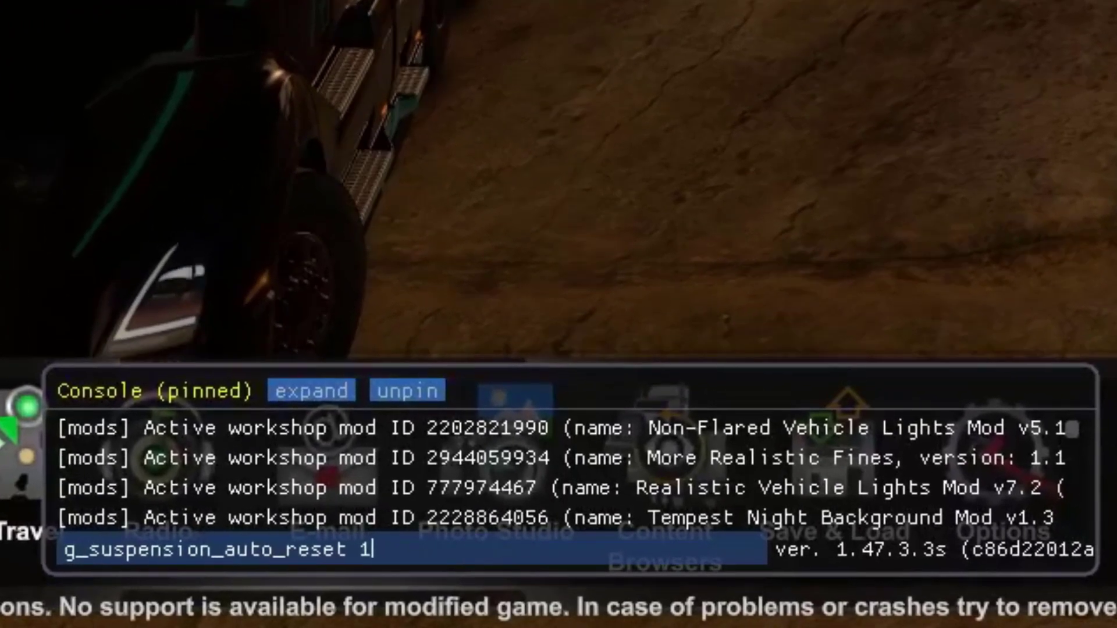
{"action": "type", "text": "export_server_packages"}
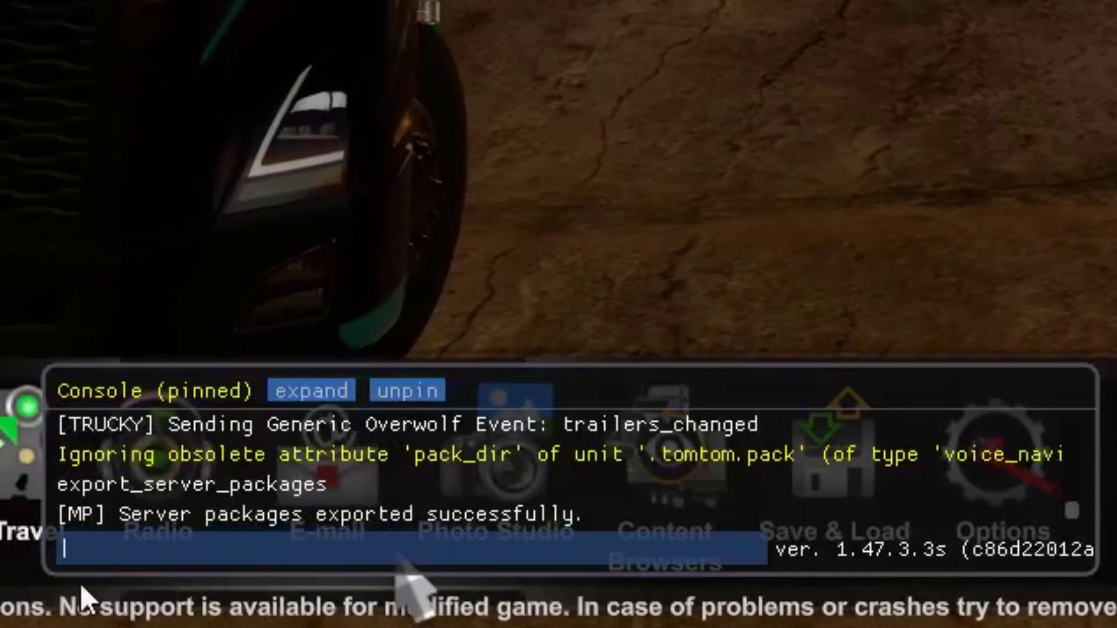
{"action": "mouse_move", "coordinate": [599, 545]}
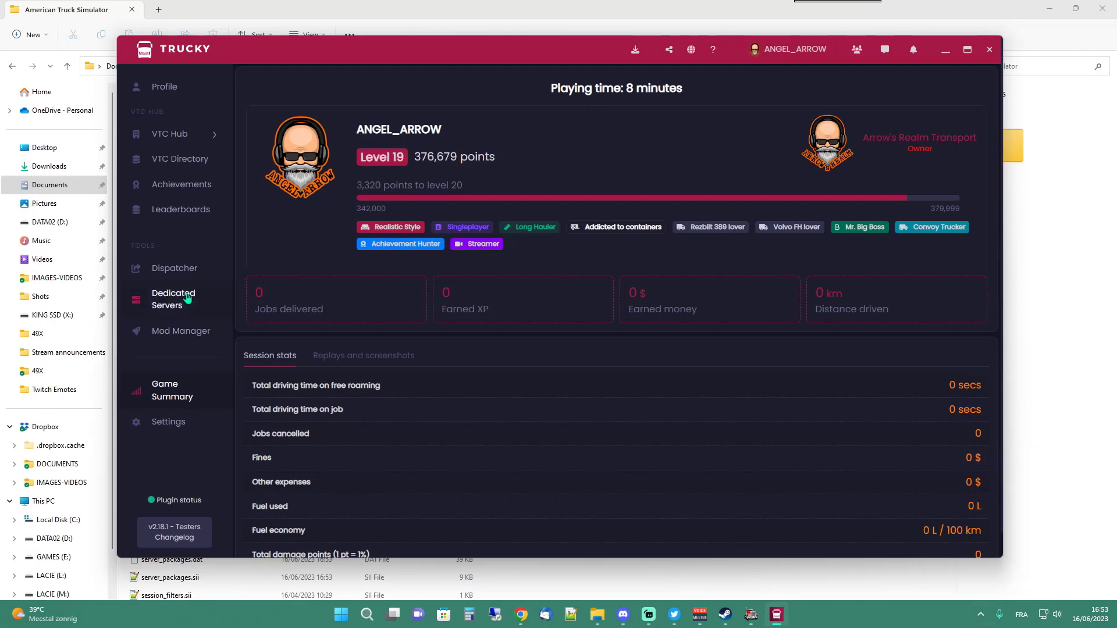
- Edit the ATS server from Dedicated Servers and scroll to its package fields
{"action": "left_click", "coordinate": [172, 299]}
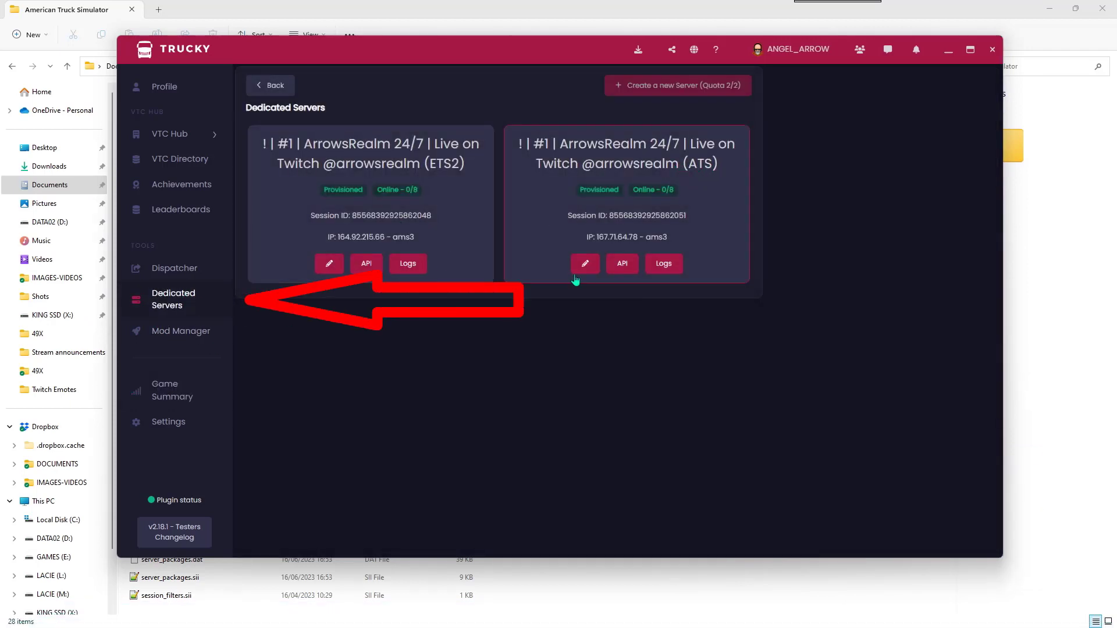
{"action": "left_click", "coordinate": [584, 263]}
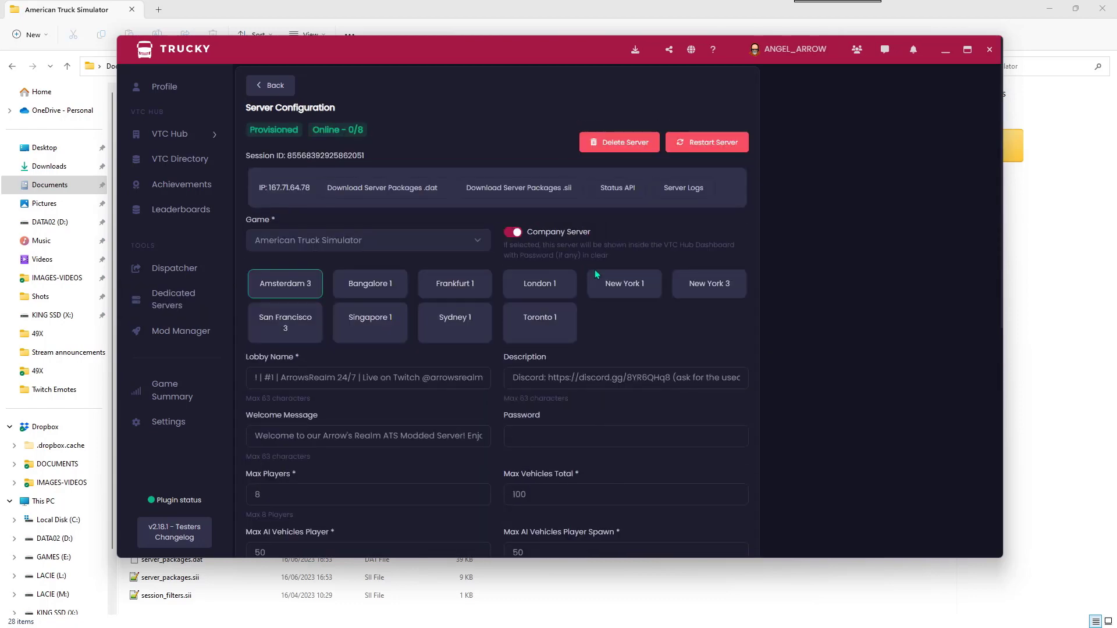
{"action": "scroll", "scroll_direction": "down", "scroll_amount": 3}
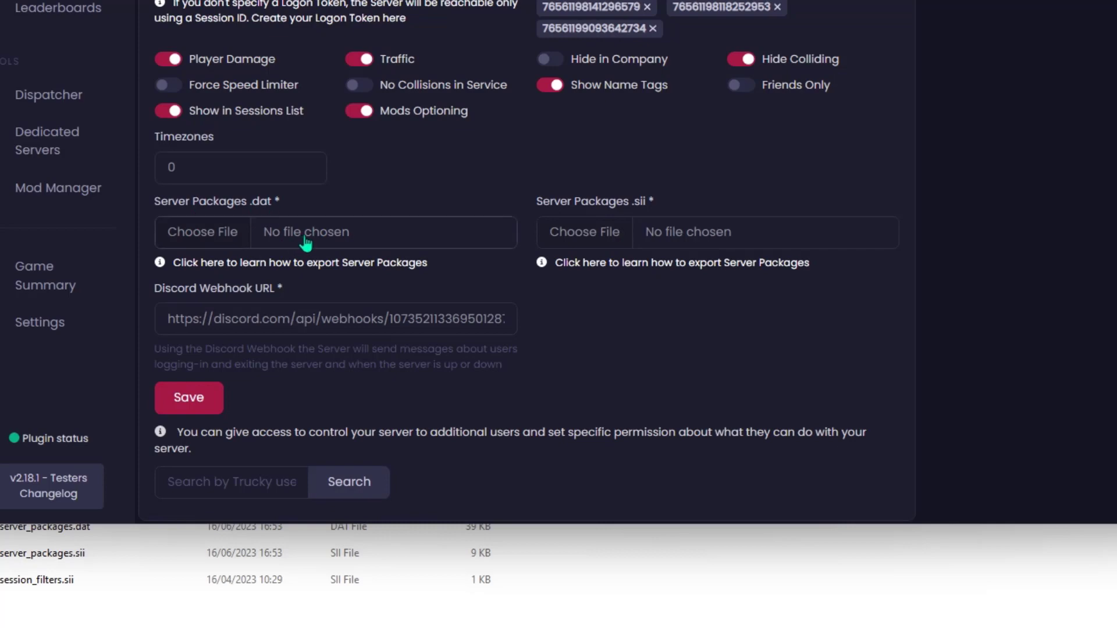
- Upload the exported server_packages.dat and .sii into the Server Packages file fields
{"action": "left_click", "coordinate": [202, 231]}
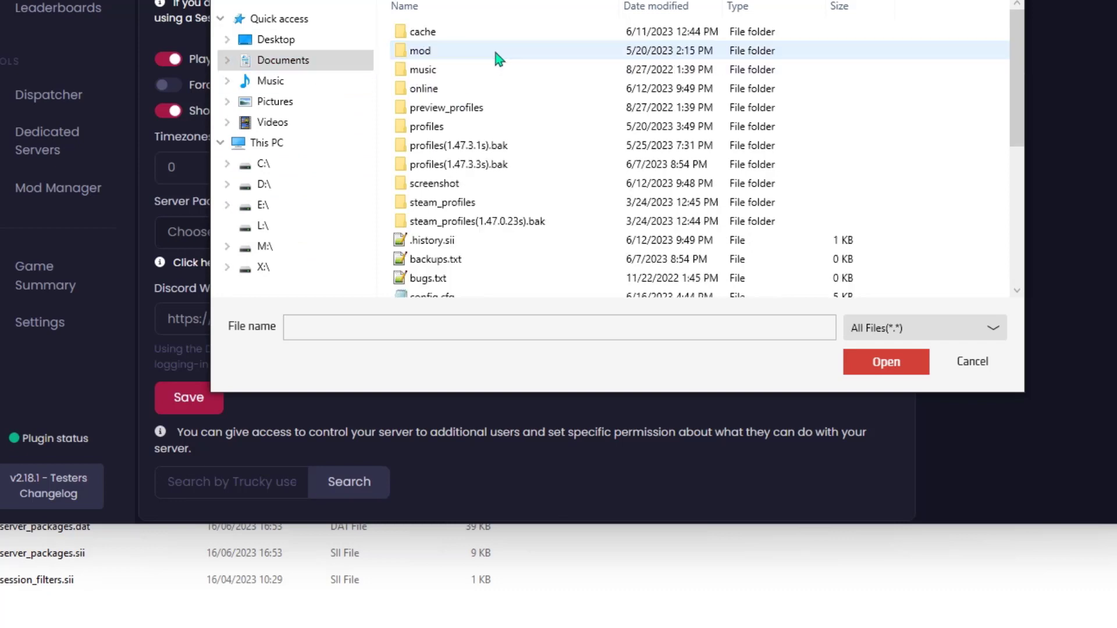
{"action": "scroll", "scroll_direction": "down", "scroll_amount": 3}
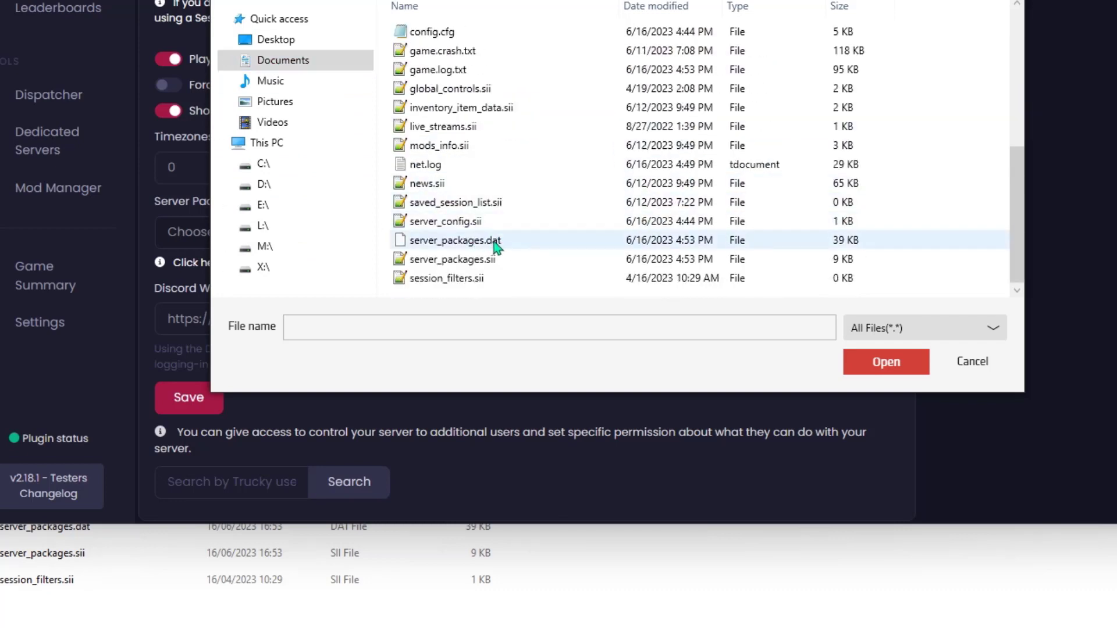
{"action": "left_click", "coordinate": [885, 362]}
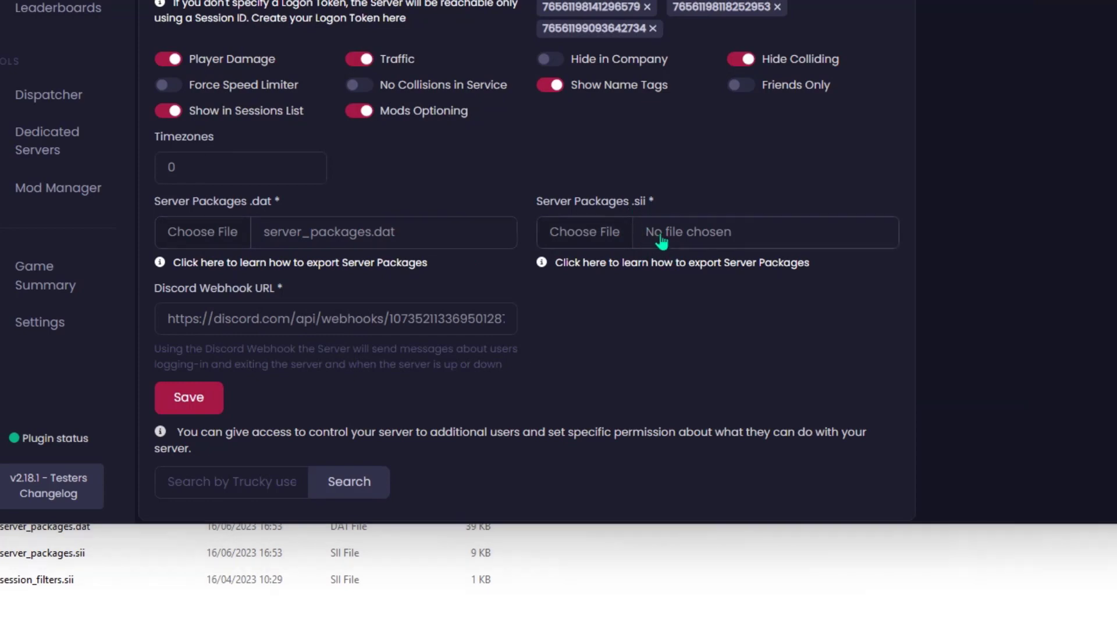
{"action": "left_click", "coordinate": [584, 232]}
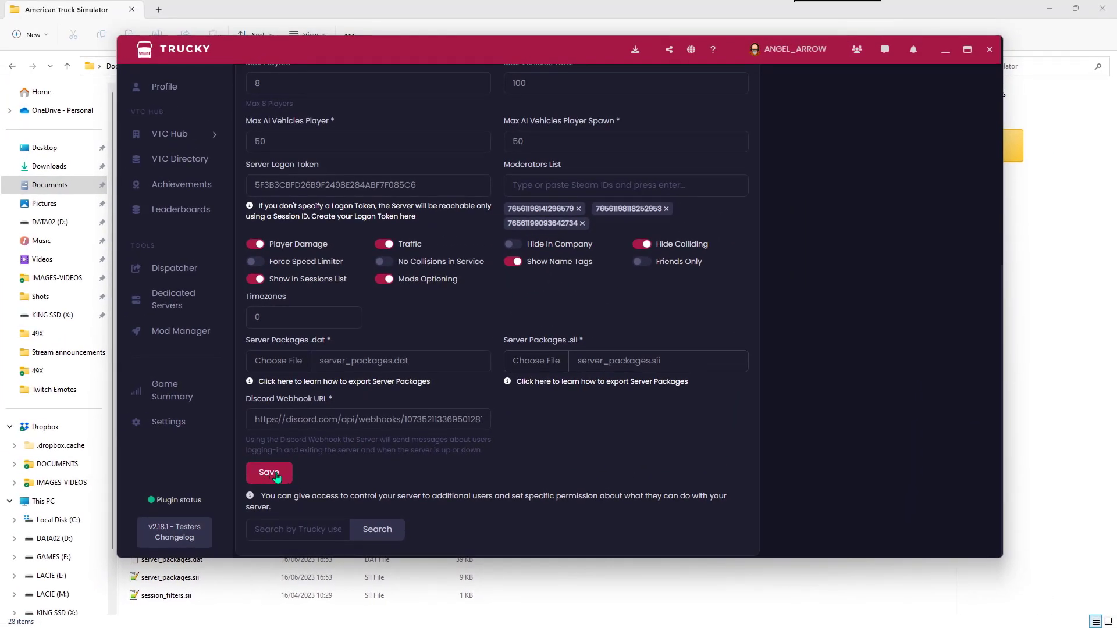
- Save the ATS server form with the new server_packages files attached
{"action": "left_click", "coordinate": [269, 472]}
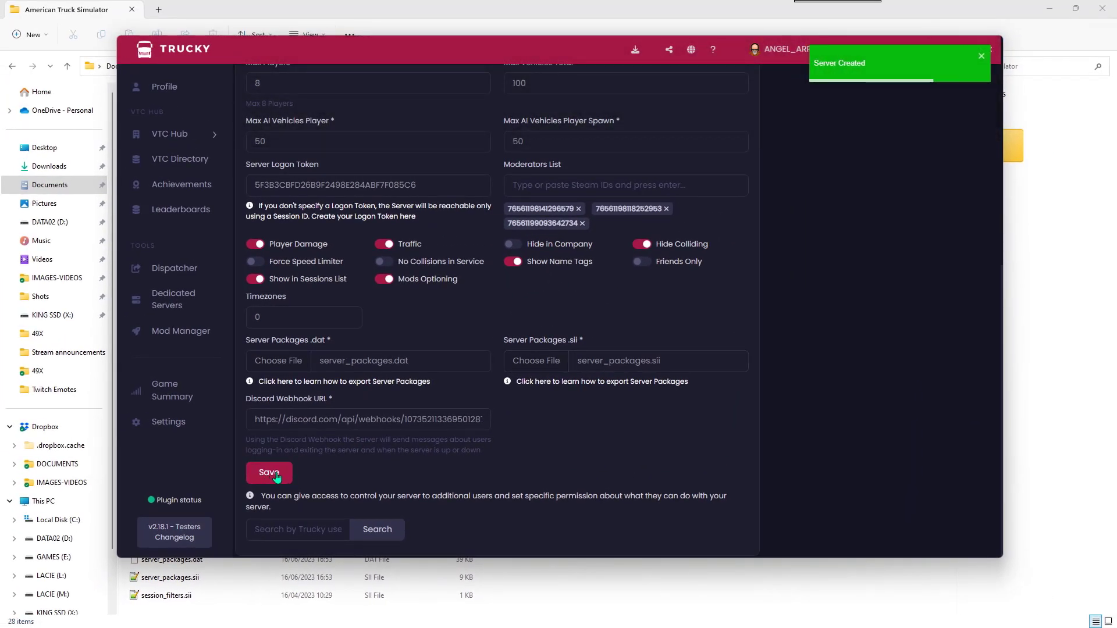
{"action": "left_click", "coordinate": [269, 472]}
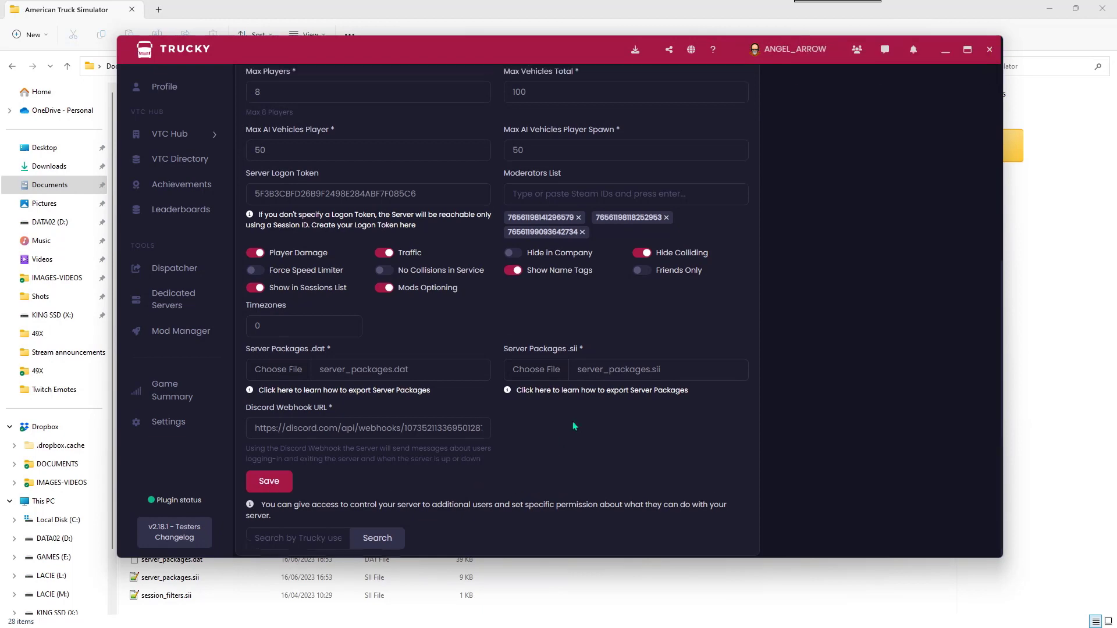
{"action": "scroll", "scroll_direction": "up", "scroll_amount": 3}
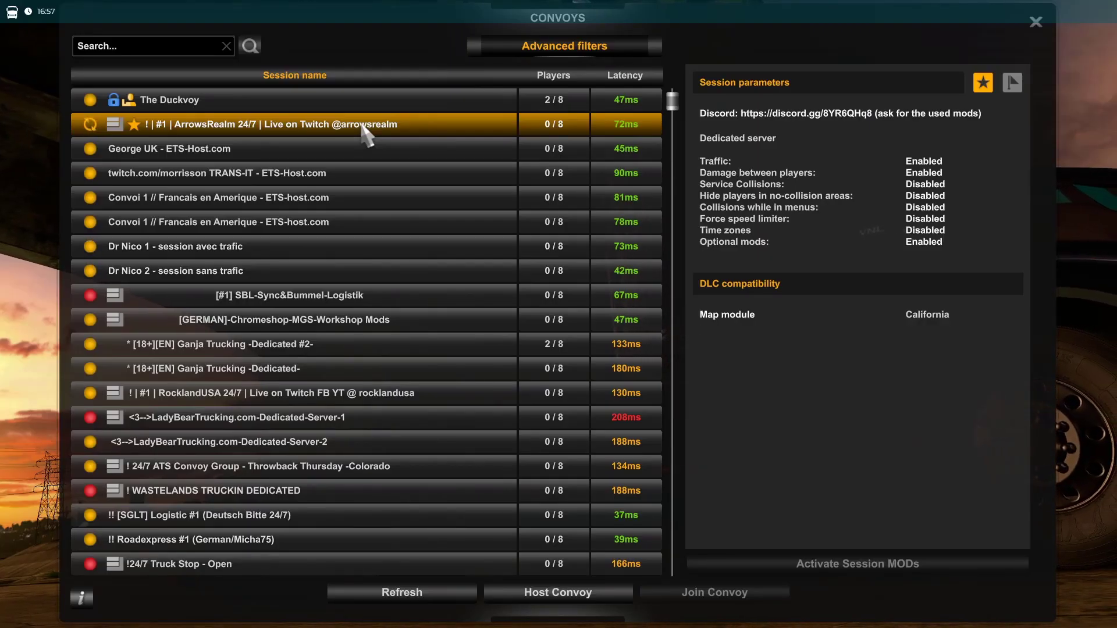
- View the ArrowsRealm 24/7 session details, then open config.cfg
{"action": "left_click", "coordinate": [285, 124]}
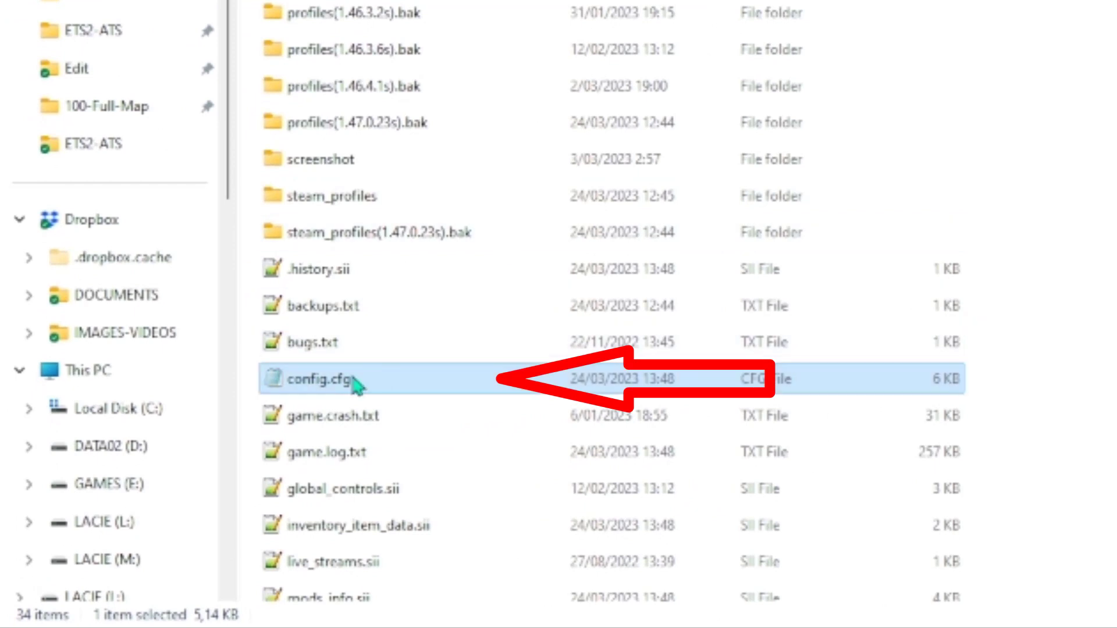
{"action": "mouse_move", "coordinate": [324, 389]}
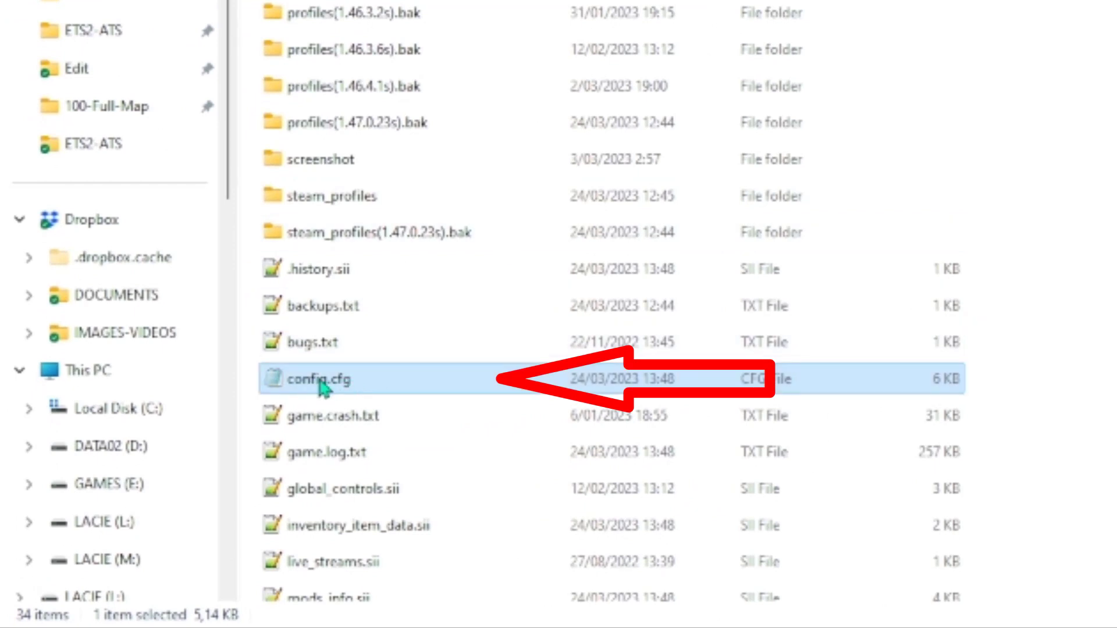
{"action": "double_click", "coordinate": [318, 379]}
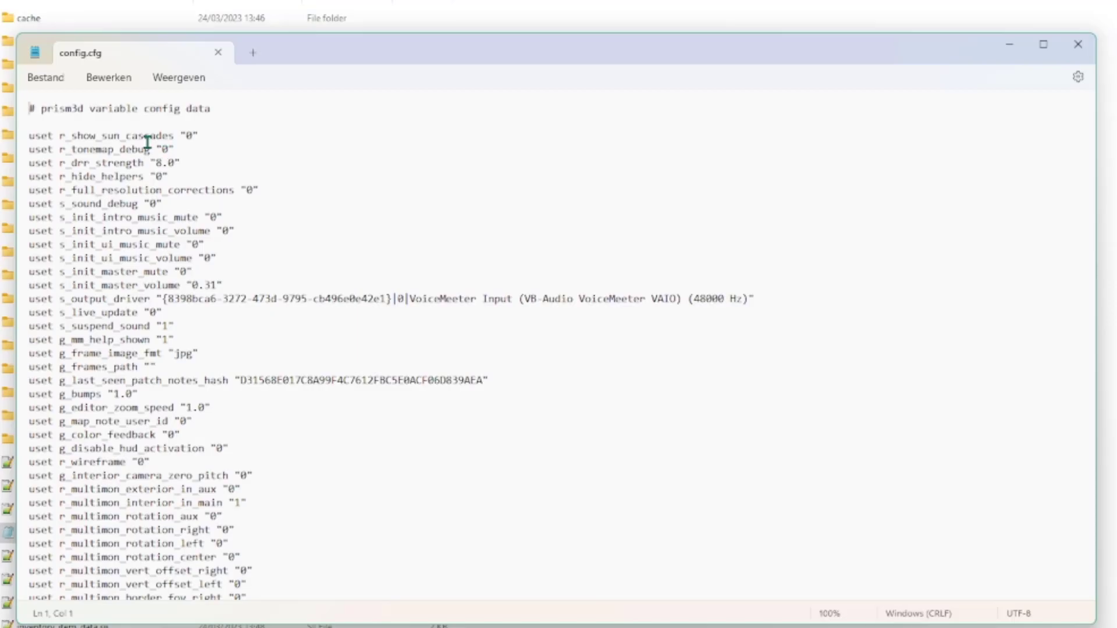
{"action": "mouse_move", "coordinate": [267, 285]}
{"action": "type", "text": "console"}
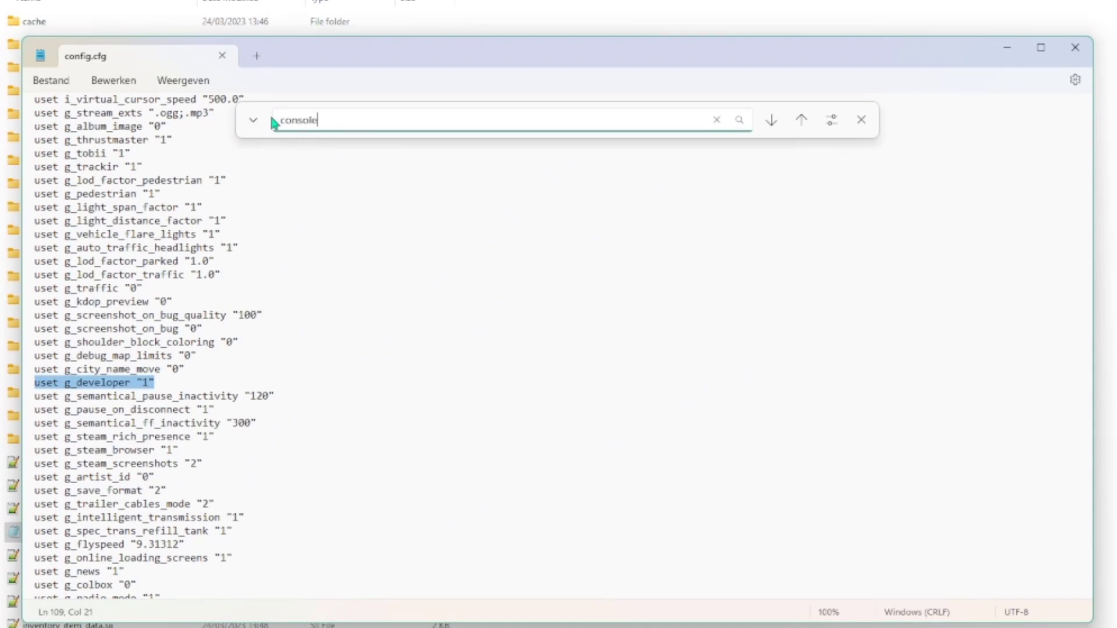
- Find the console setting in config.cfg, set g_console to 1, and start saving
{"action": "left_click", "coordinate": [773, 118]}
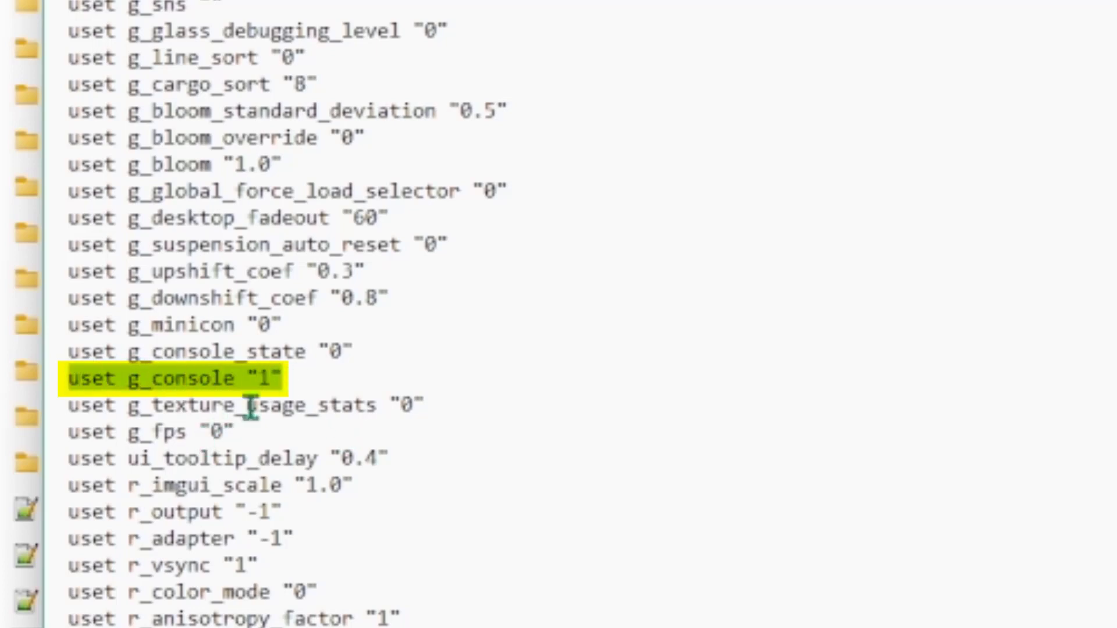
{"action": "left_click", "coordinate": [135, 231]}
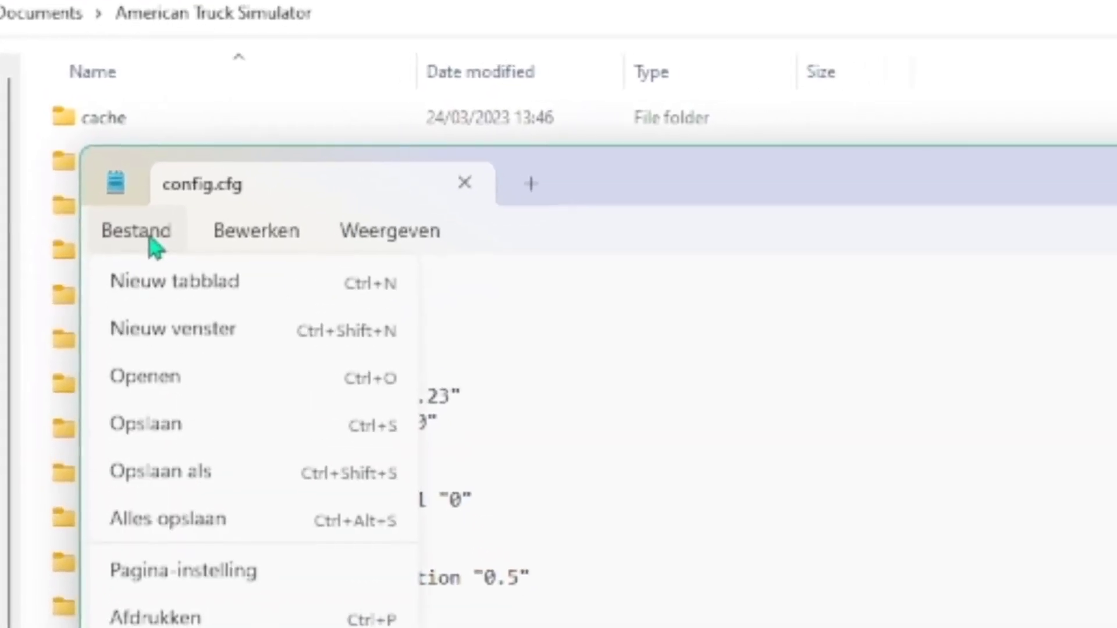